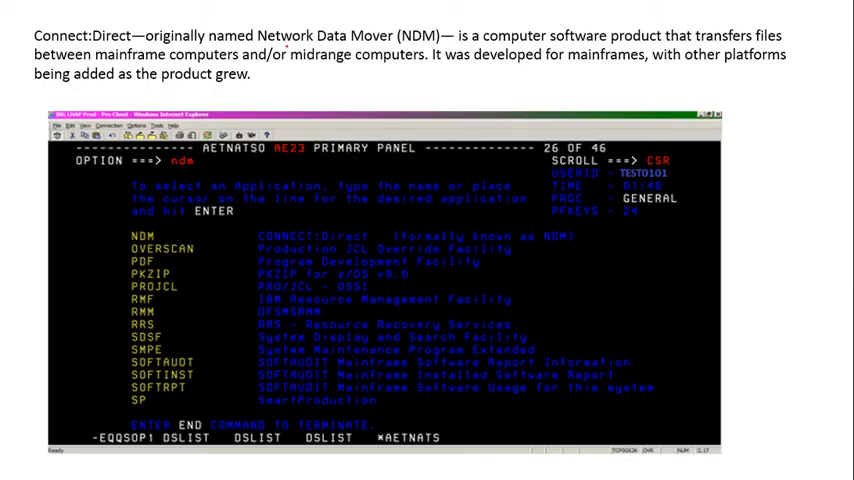
- Underline the key NDM terms in red on the ISPF primary panel slide
left_click_drag(260, 46, 356, 46)
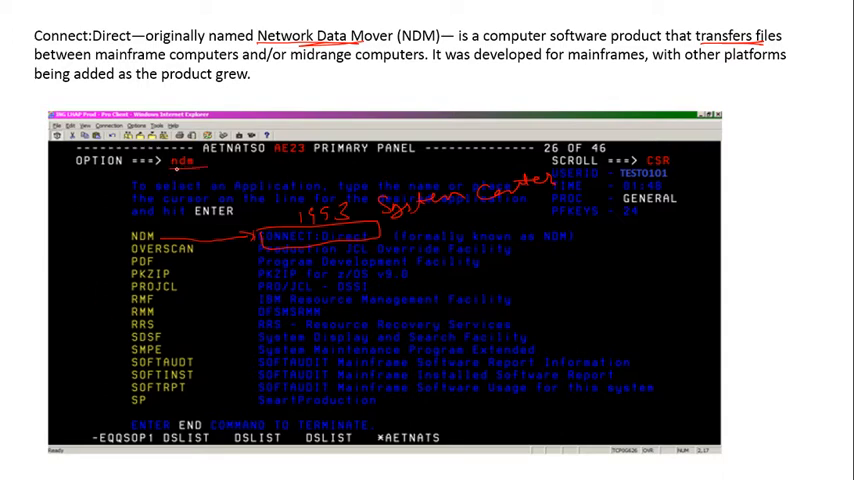
- Advance to the Connect:Direct for z/OS sign-on slide and box its title in red
key("Enter")
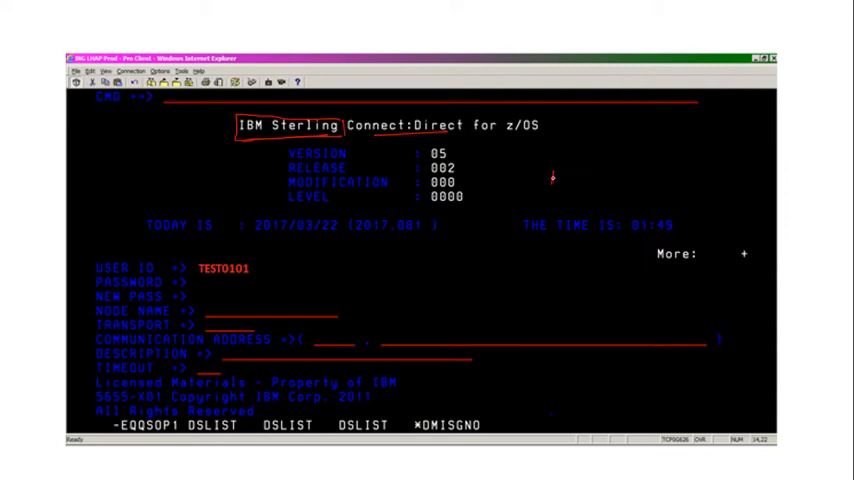
left_click_drag(552, 180, 664, 140)
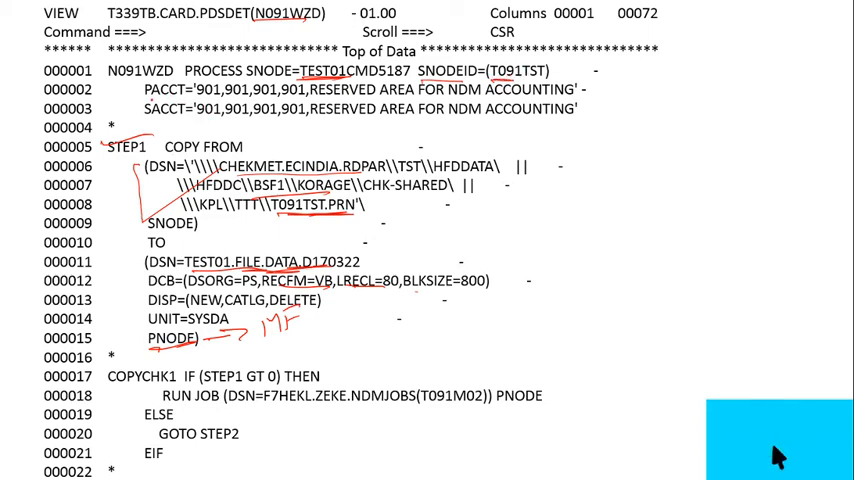
- Underline PACCT, SACCT, STEP1, the ZEKE job dataset and GOTO STEP2, then move to the STEP2 slide
left_click(776, 456)
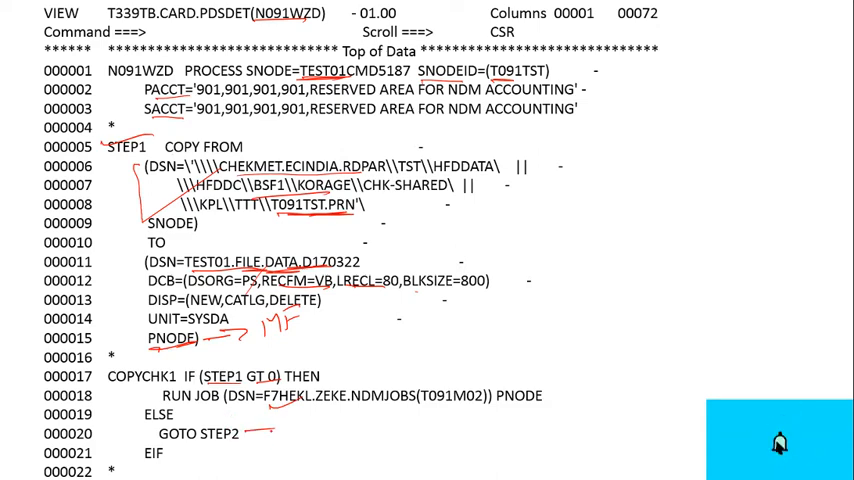
scroll("down", 3)
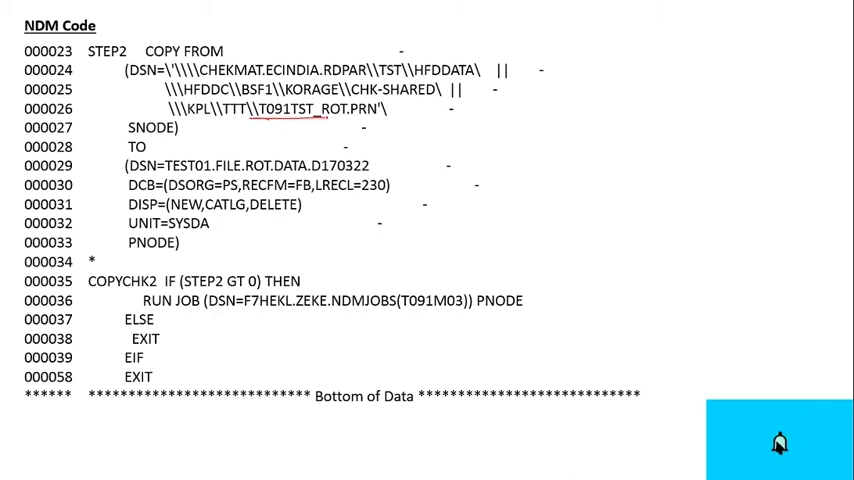